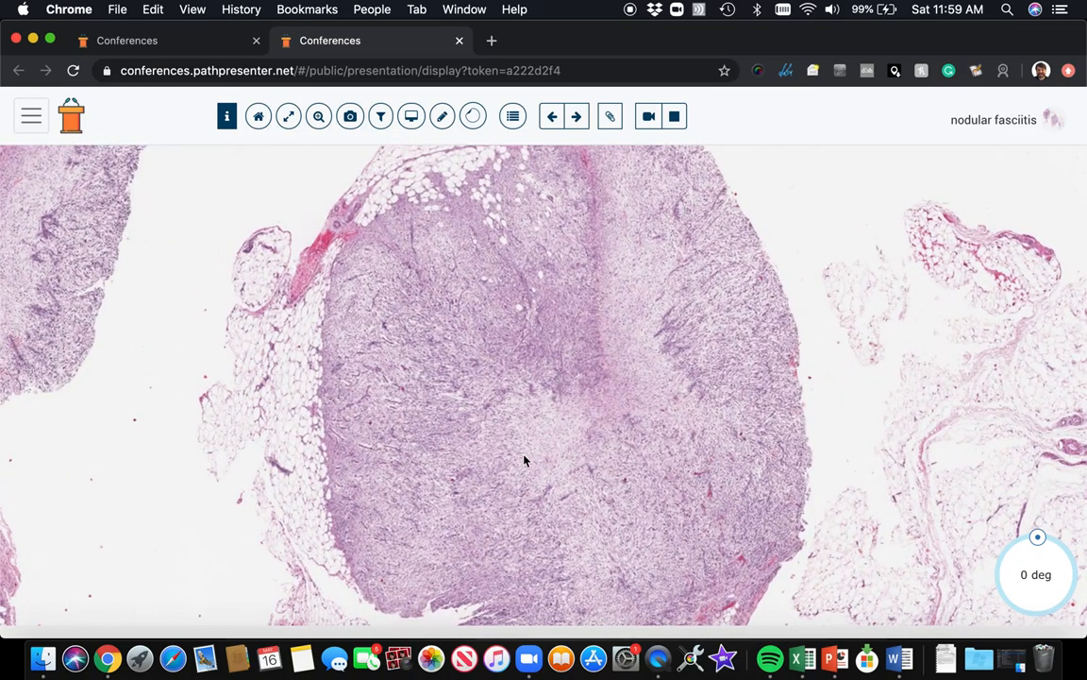
mouse_move(709, 382)
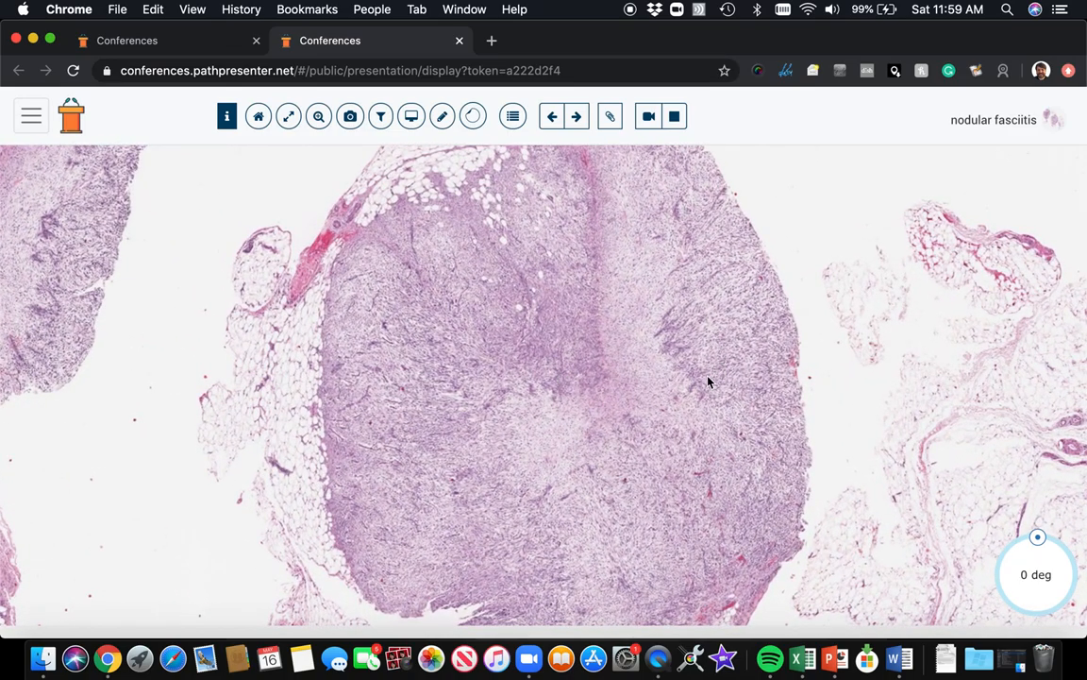
mouse_move(449, 388)
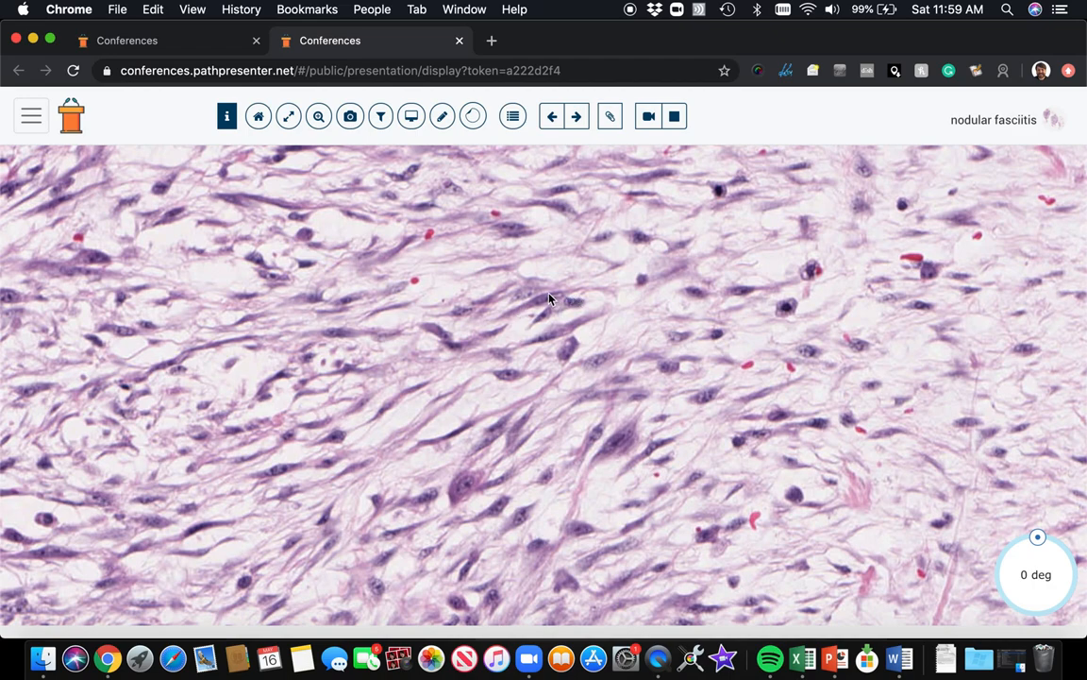
mouse_move(525, 311)
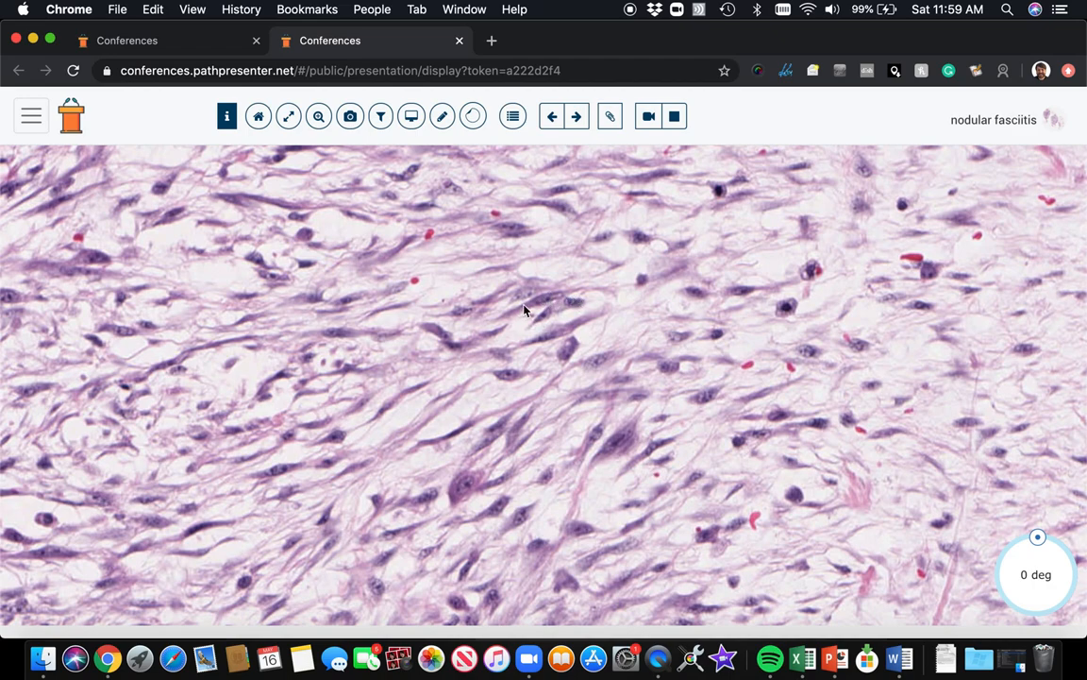
mouse_move(529, 313)
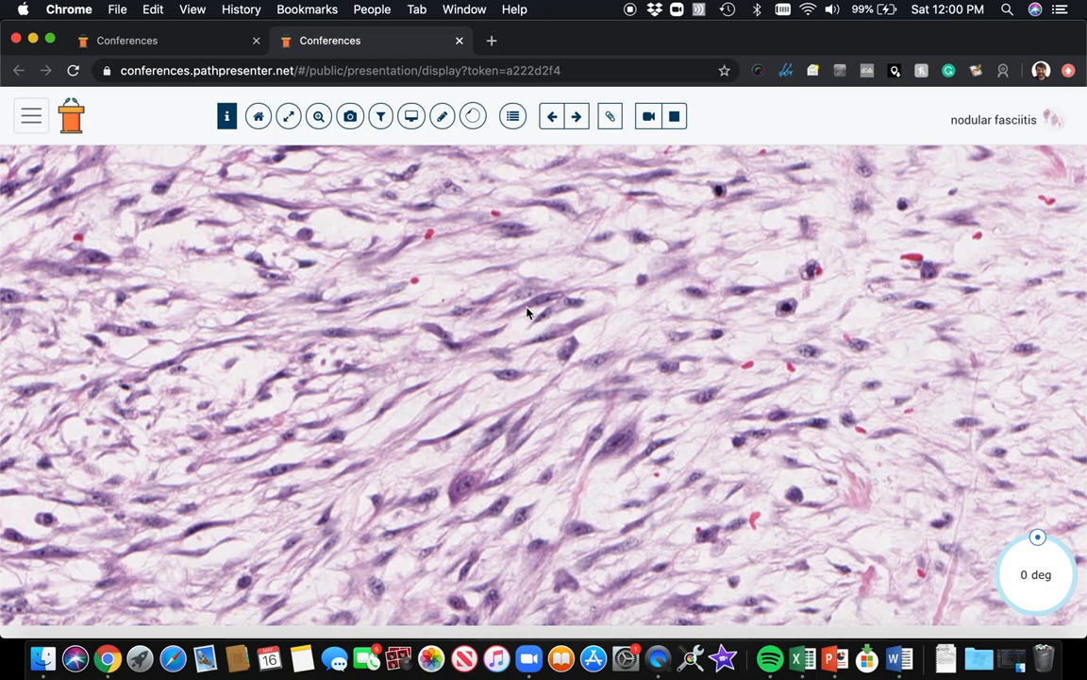
mouse_move(454, 508)
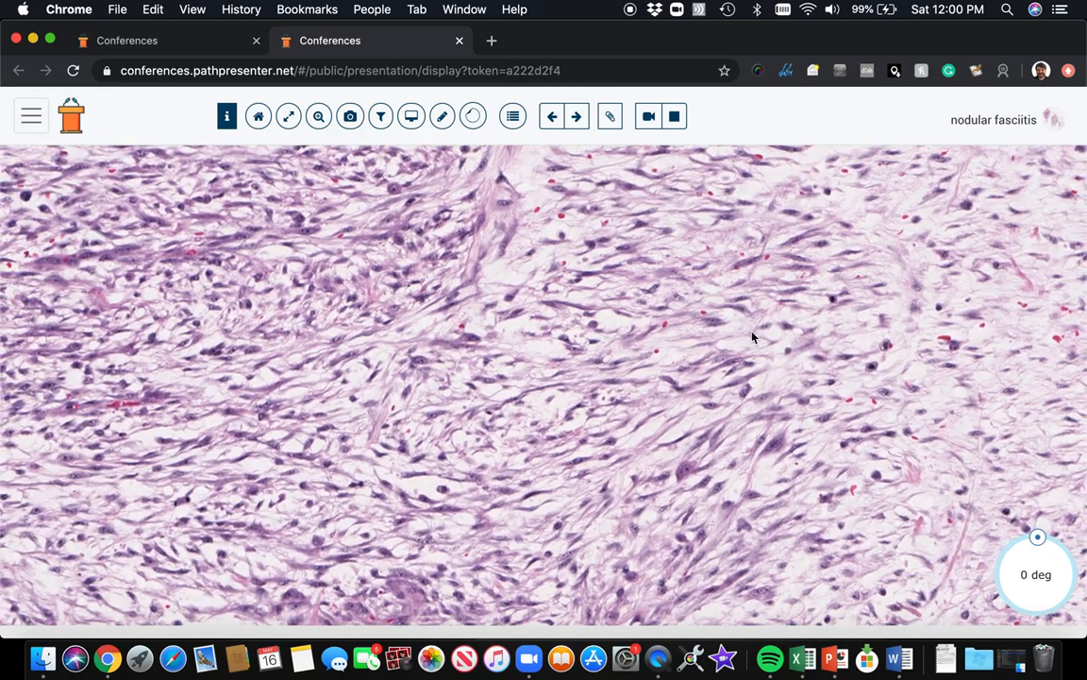
mouse_move(665, 266)
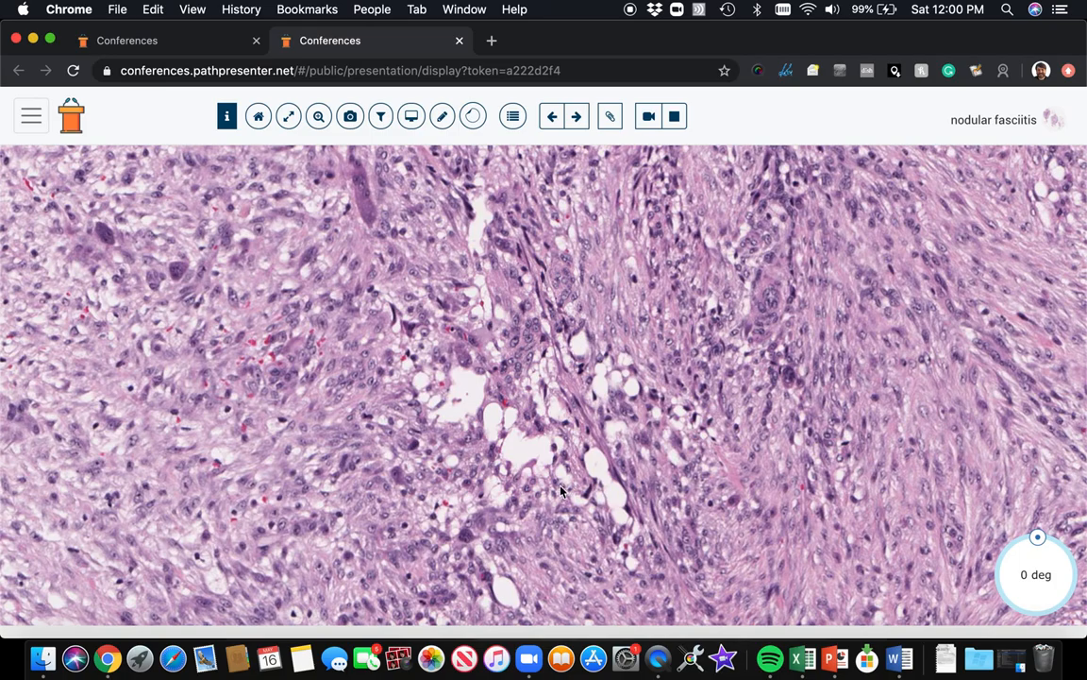
mouse_move(612, 468)
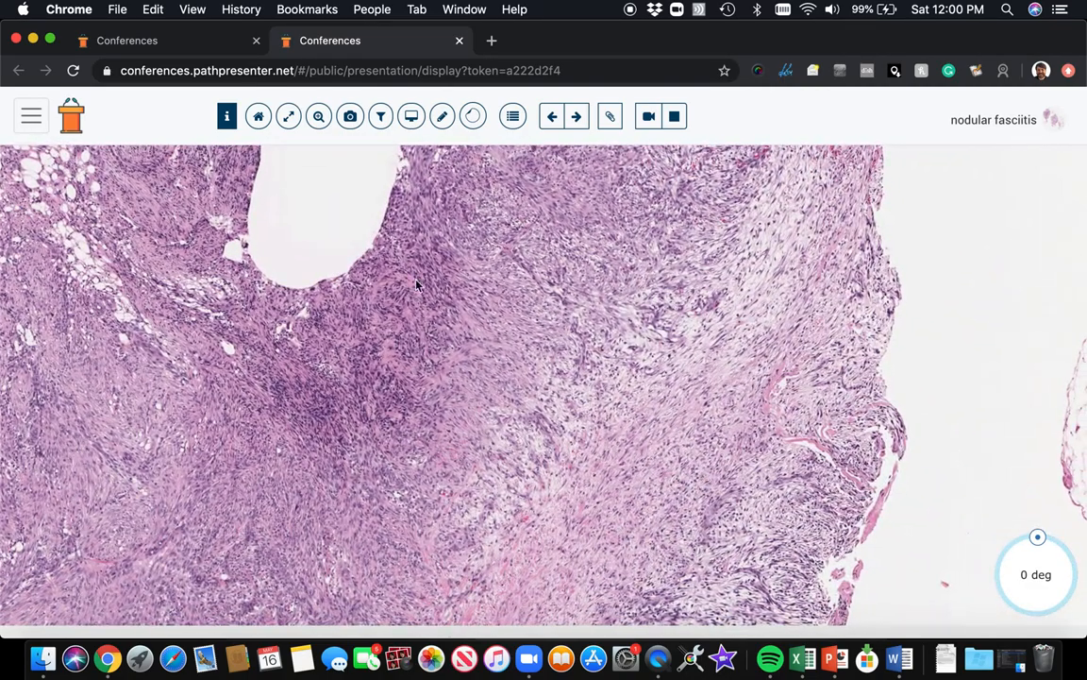
mouse_move(369, 340)
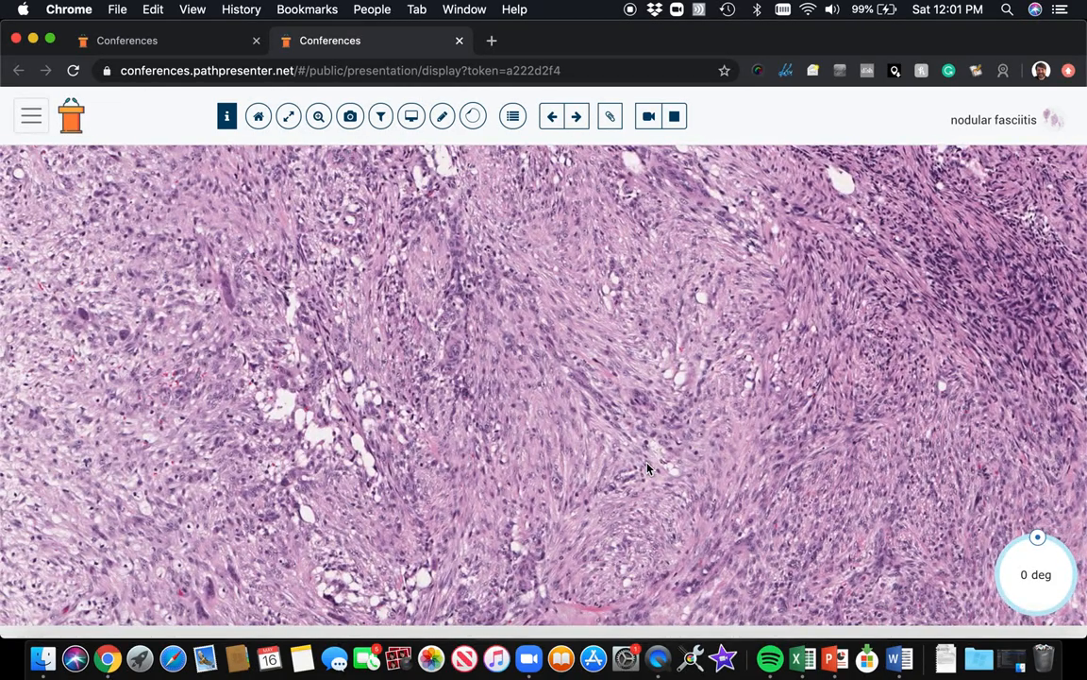
mouse_move(863, 438)
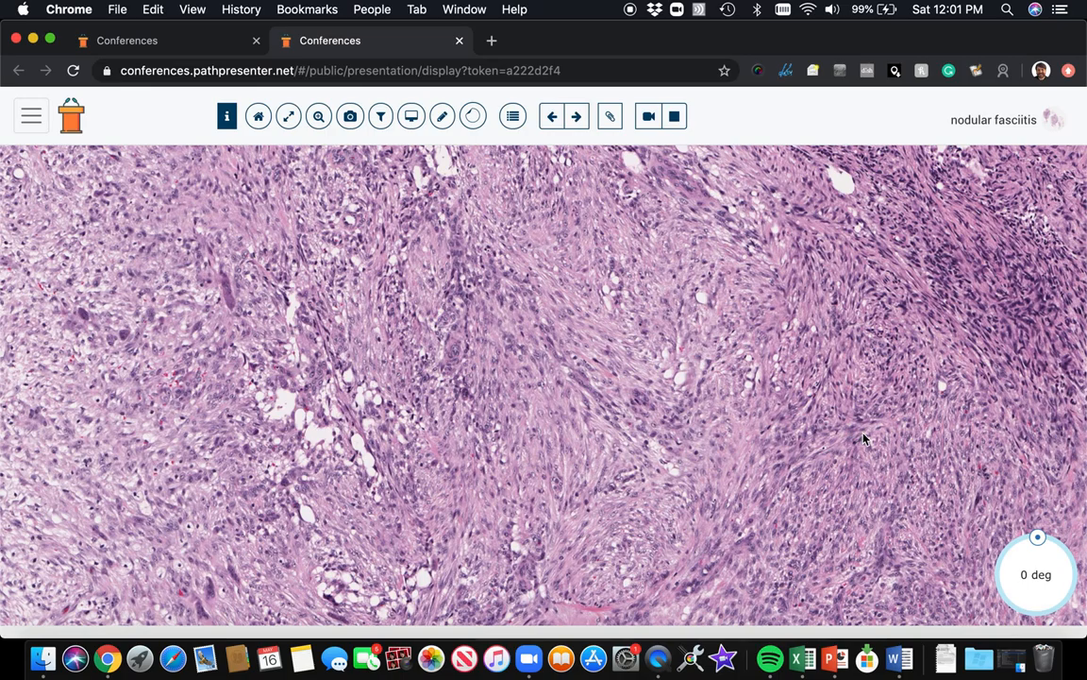
mouse_move(594, 479)
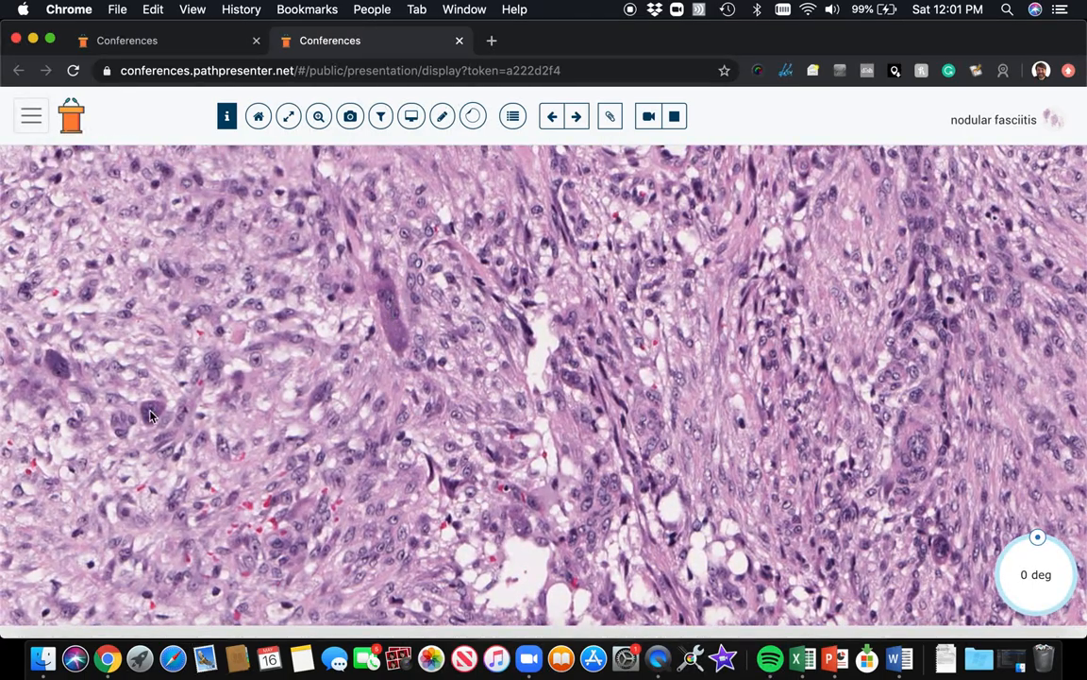
mouse_move(500, 335)
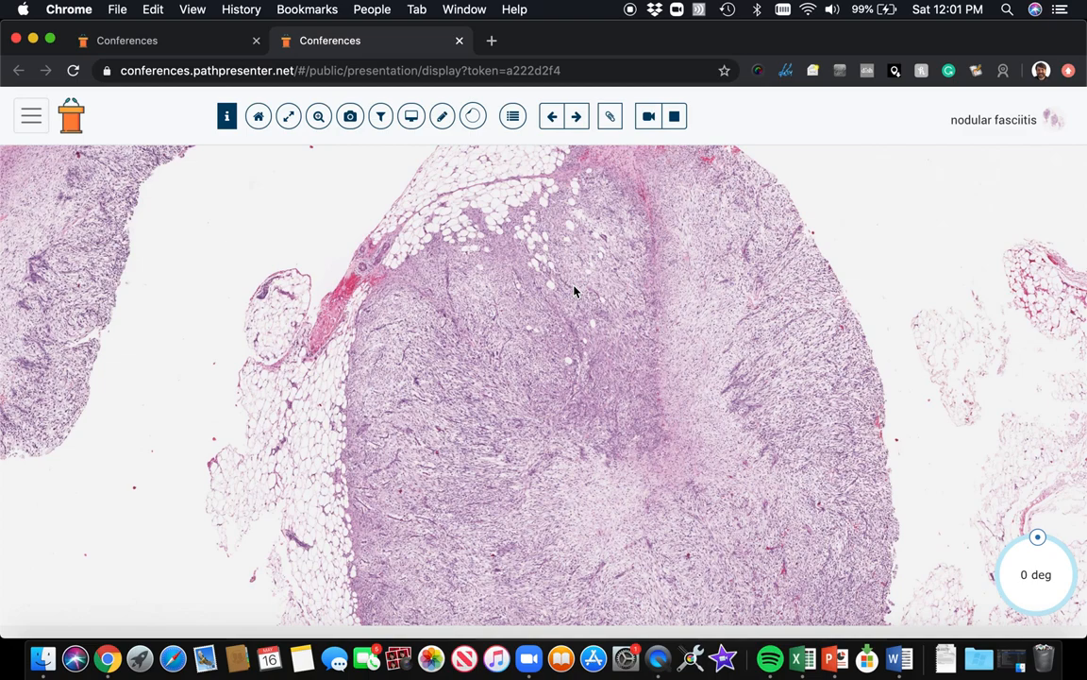
mouse_move(615, 463)
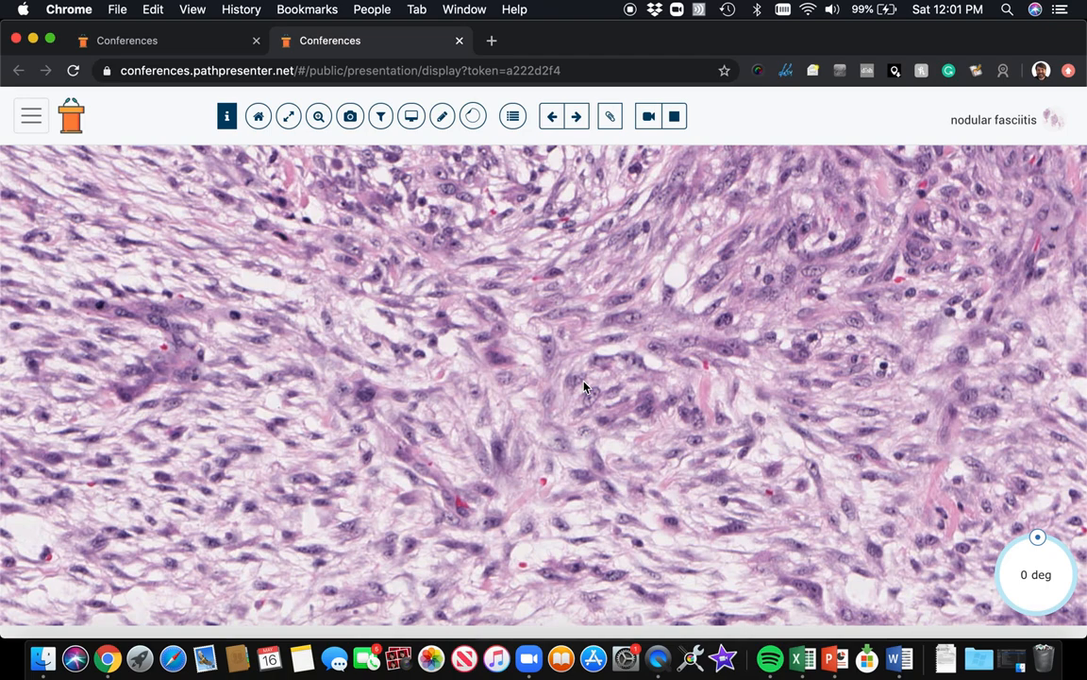
mouse_move(666, 524)
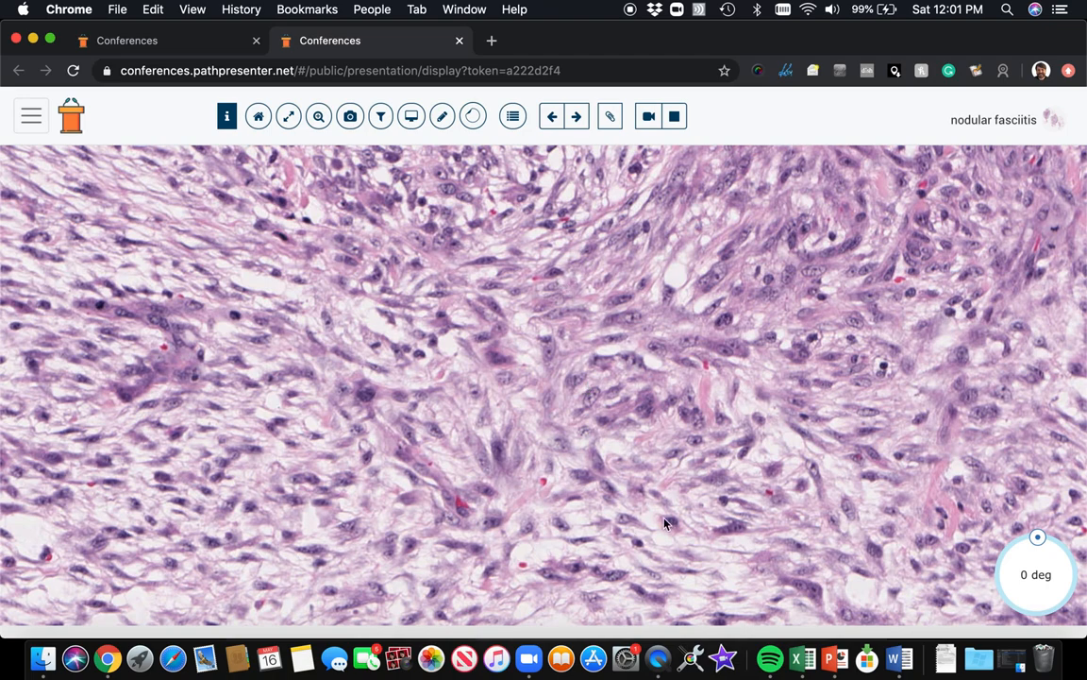
mouse_move(531, 480)
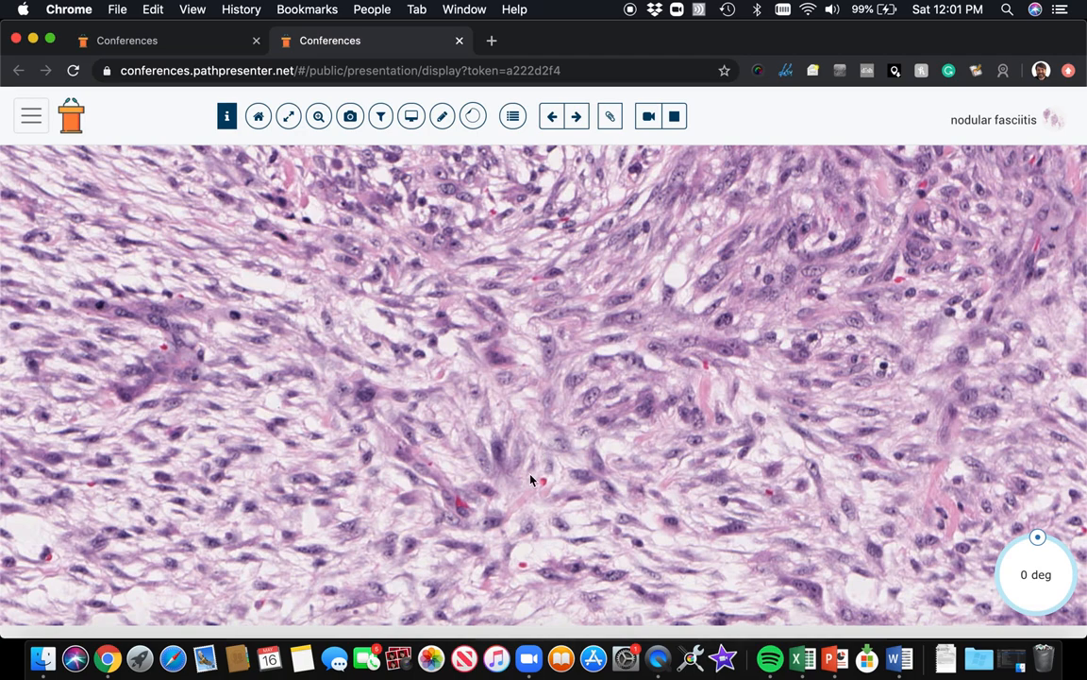
mouse_move(501, 444)
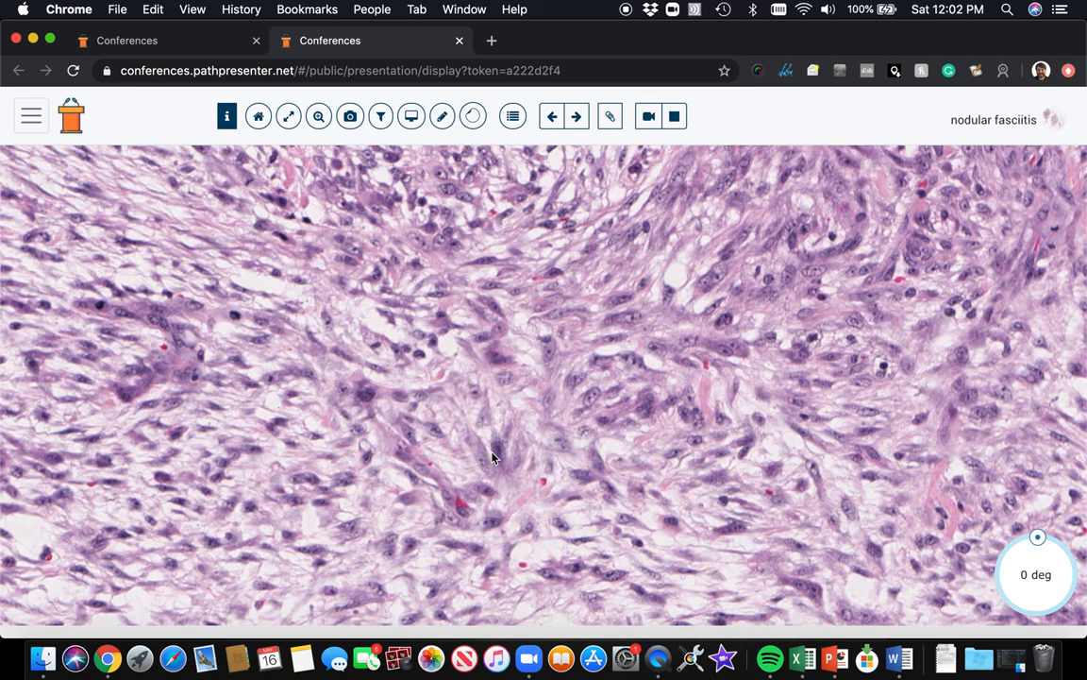
mouse_move(484, 437)
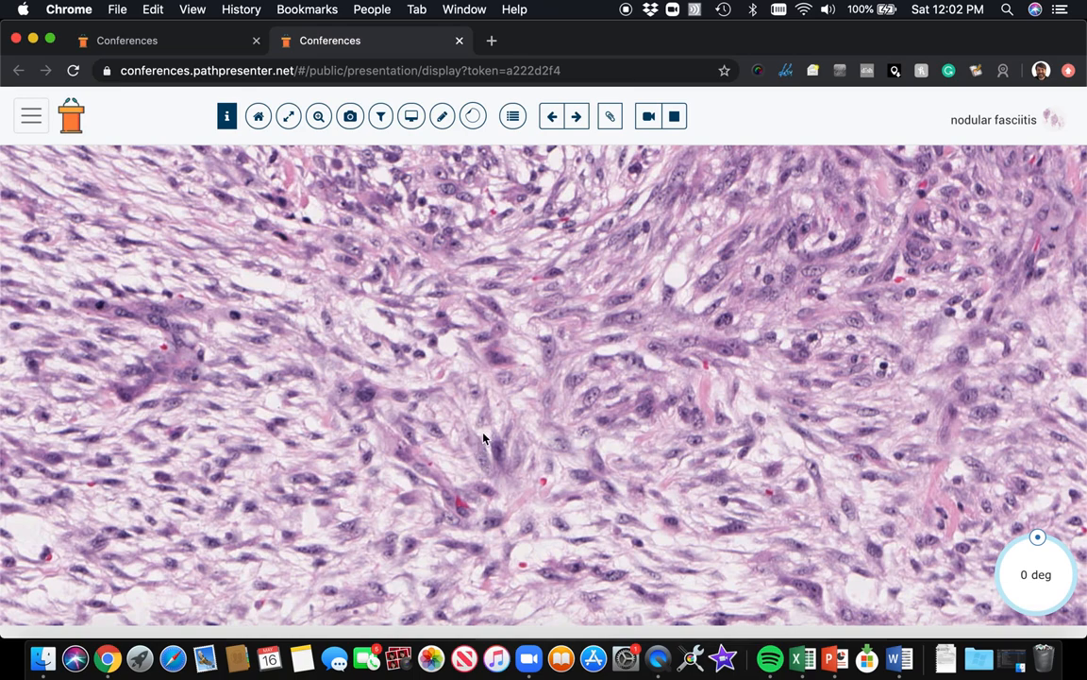
mouse_move(506, 462)
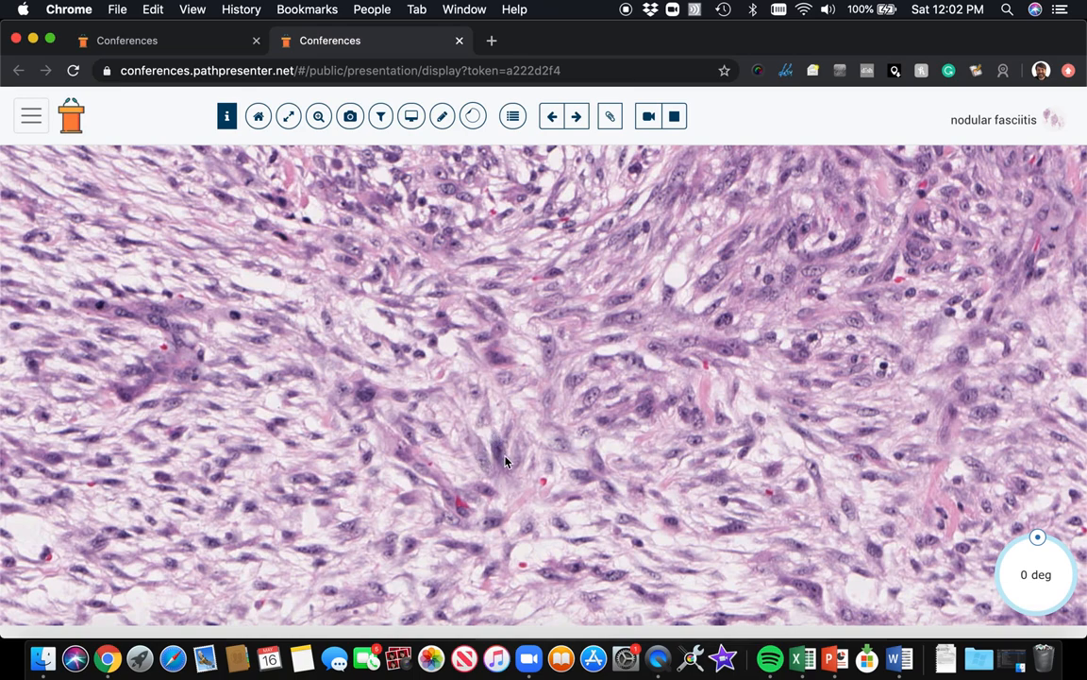
mouse_move(506, 487)
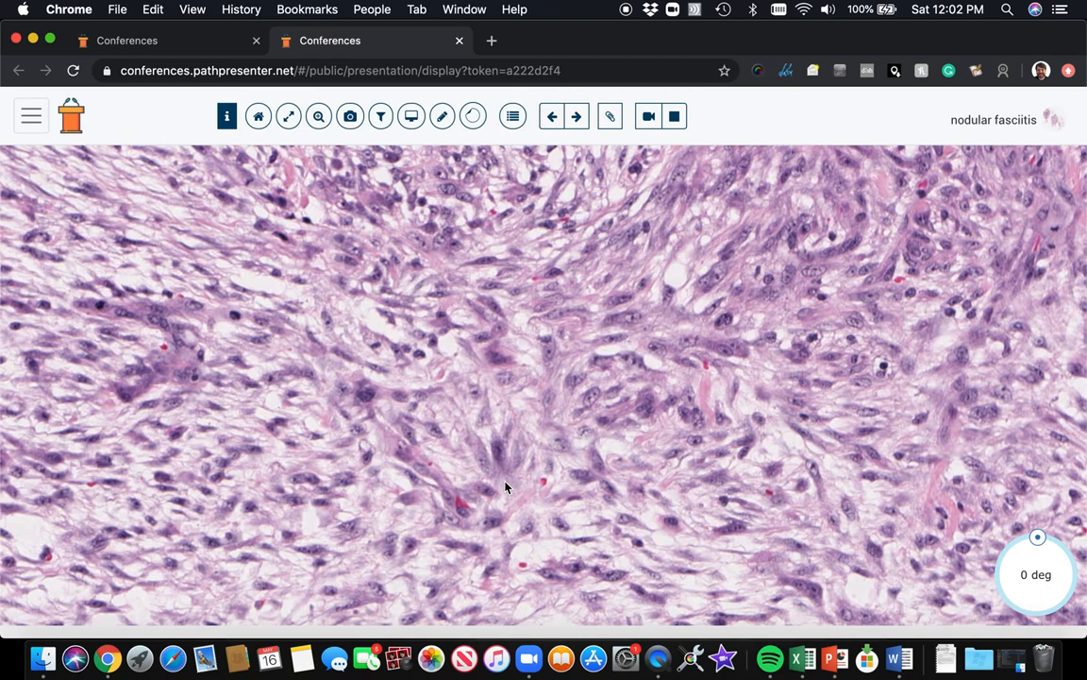
mouse_move(567, 457)
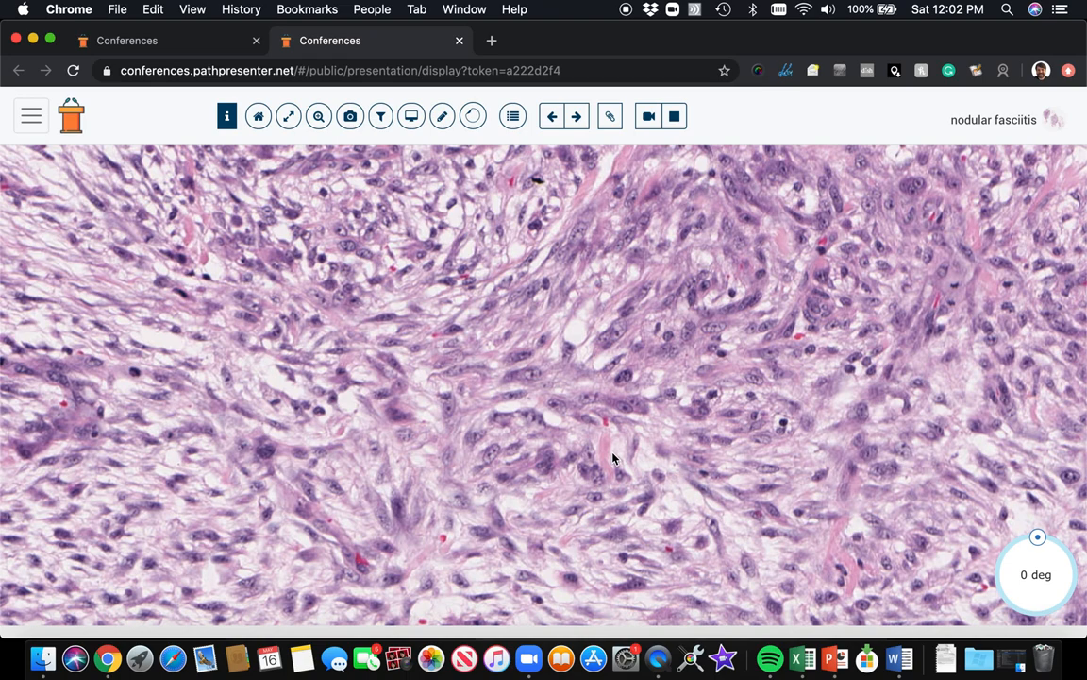
mouse_move(539, 431)
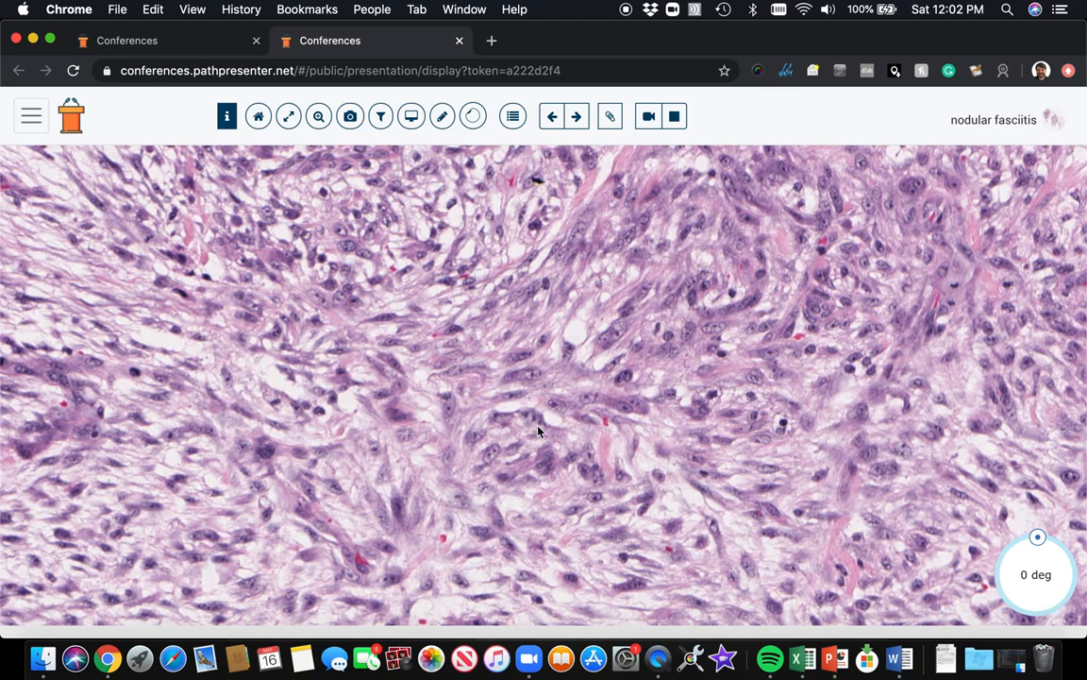
mouse_move(620, 435)
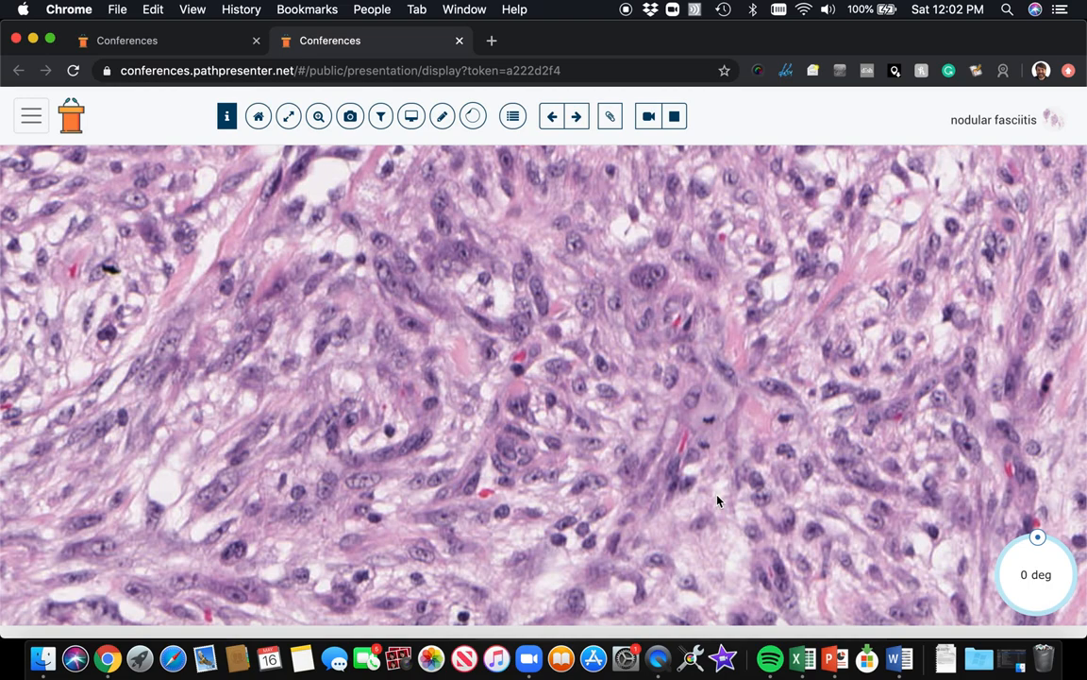
mouse_move(723, 464)
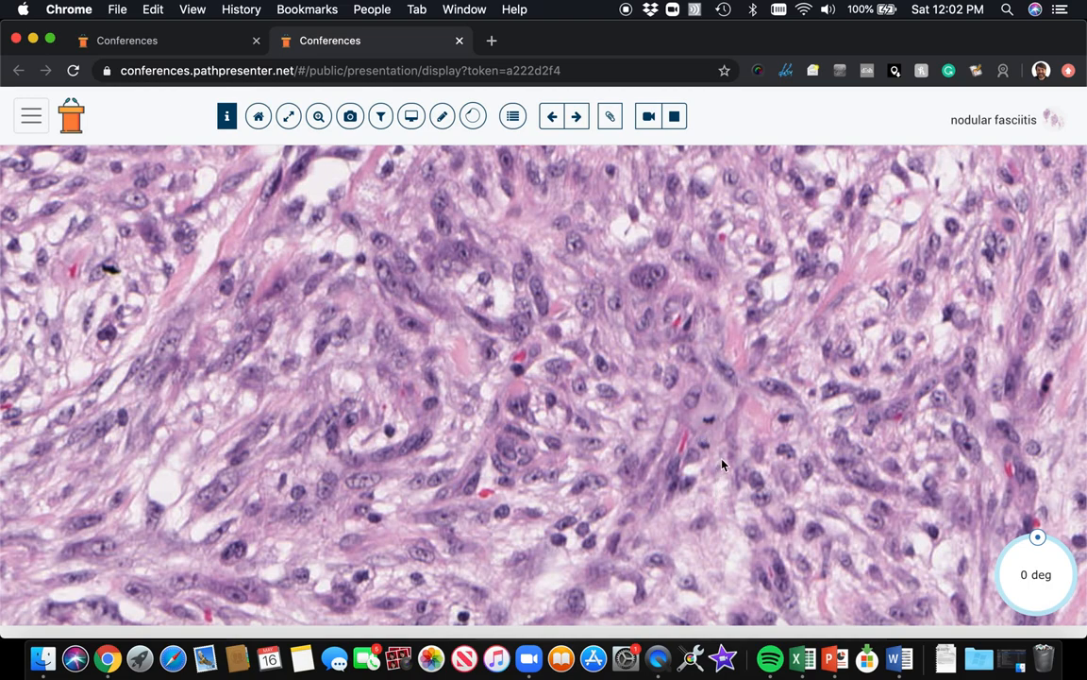
mouse_move(668, 396)
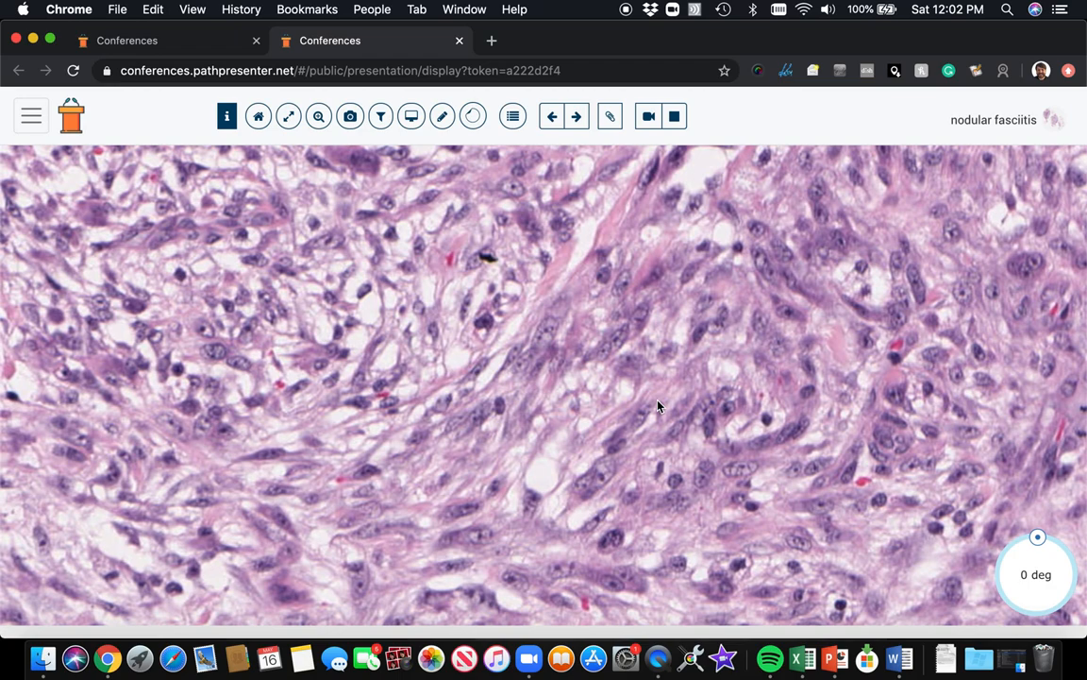
mouse_move(508, 313)
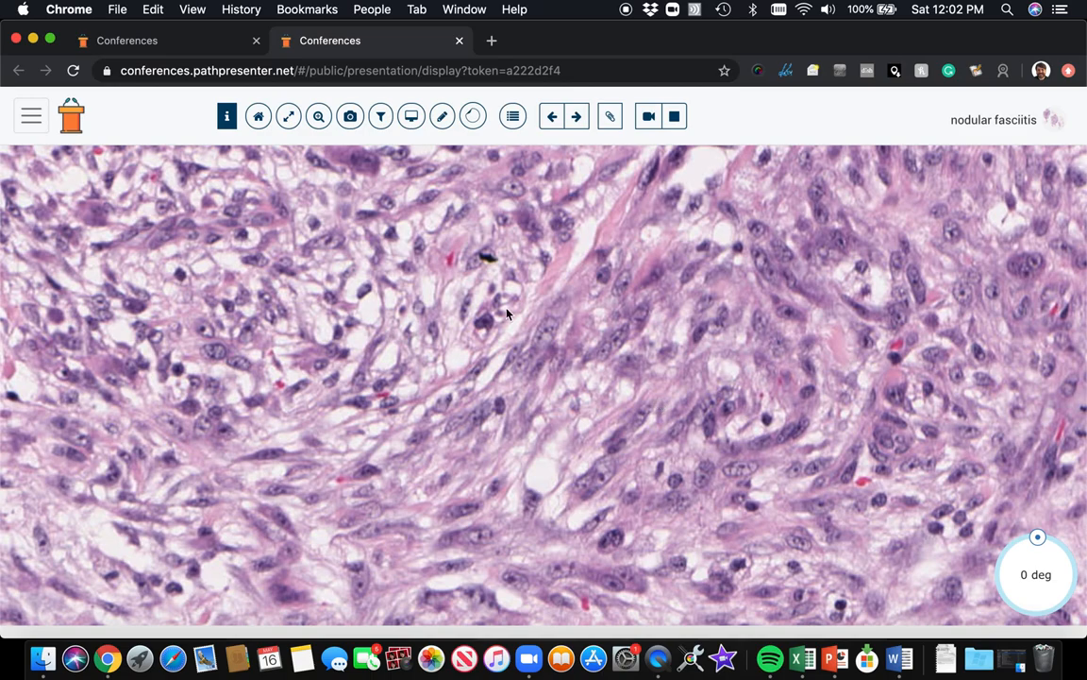